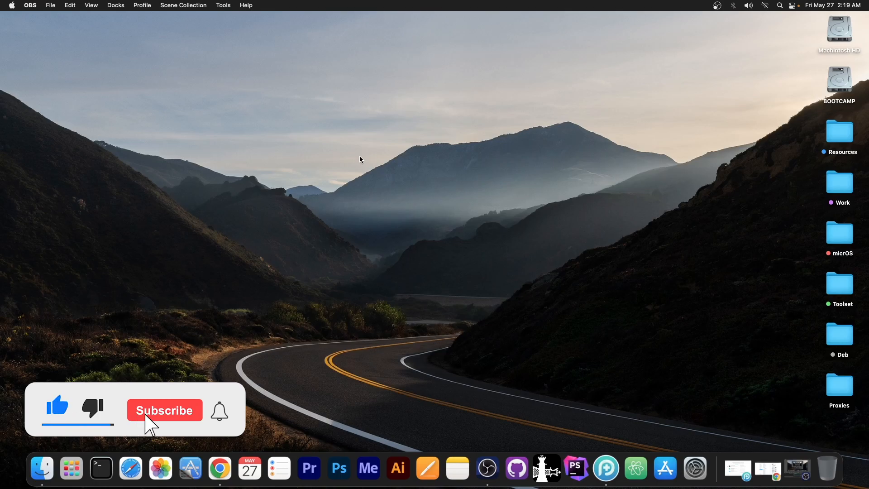
Launch PhoneRescue for iOS and show its Device Rescuer options, with Repair iOS System selected
left_click(163, 411)
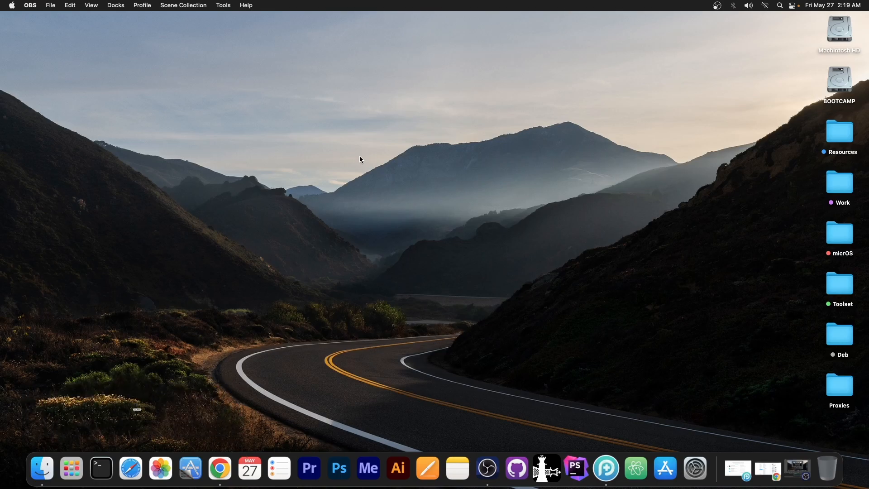
left_click(622, 468)
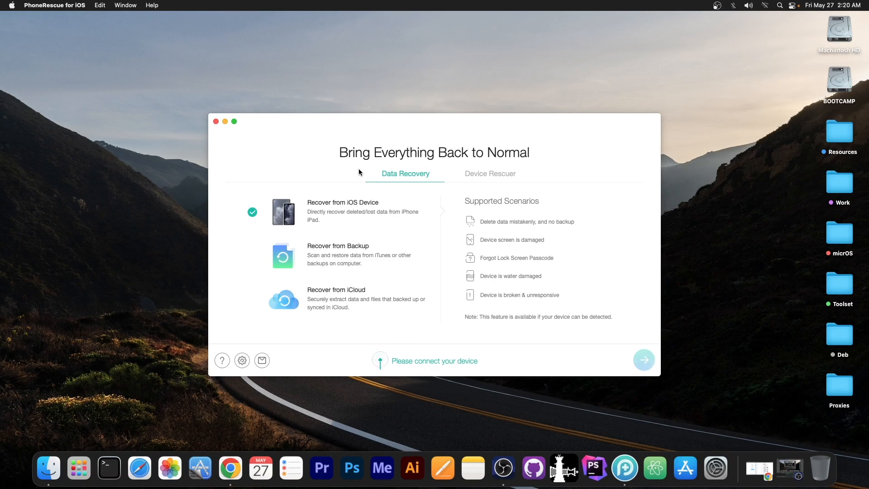
mouse_move(499, 186)
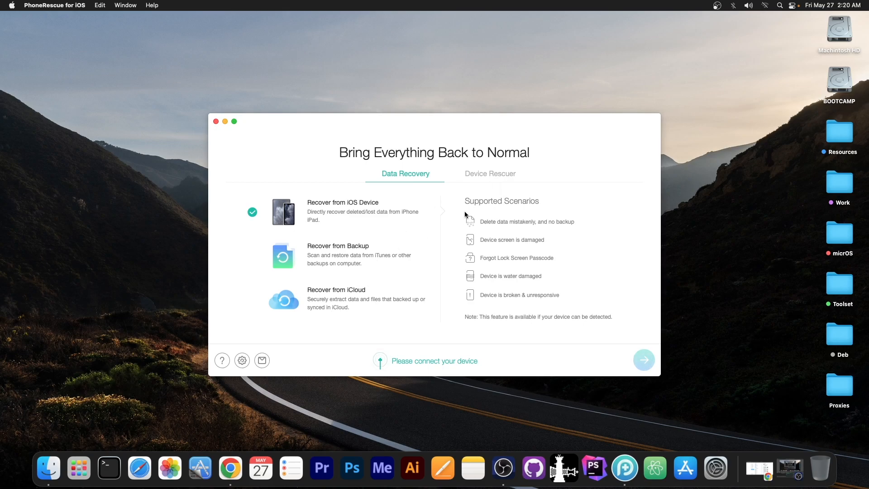
left_click(490, 173)
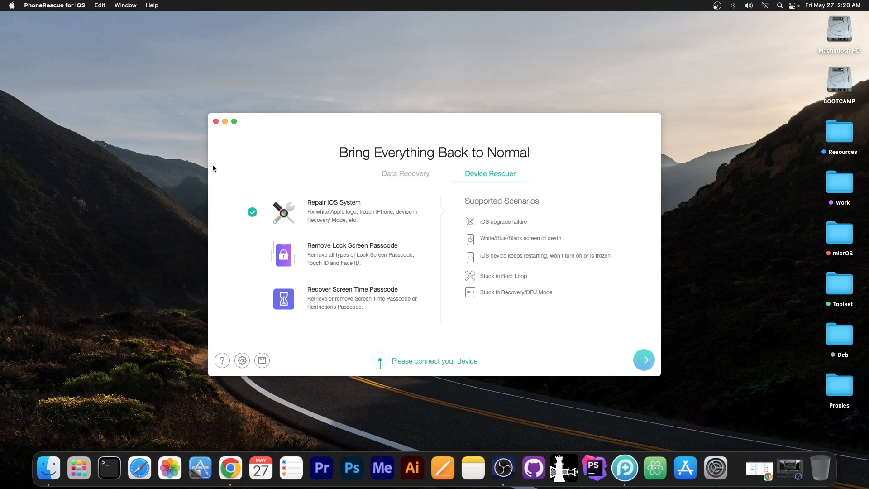
mouse_move(217, 121)
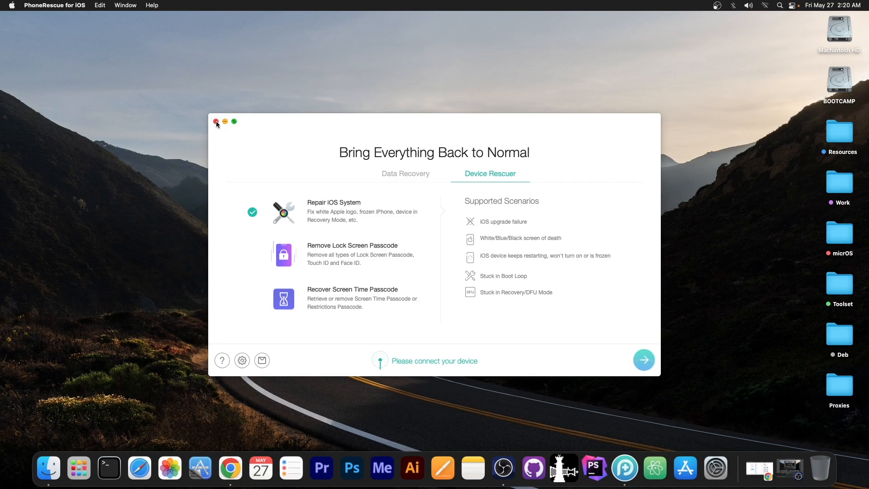
Quit PhoneRescue to bring back the FilzaEscaped15 tweet in Chrome
left_click(216, 121)
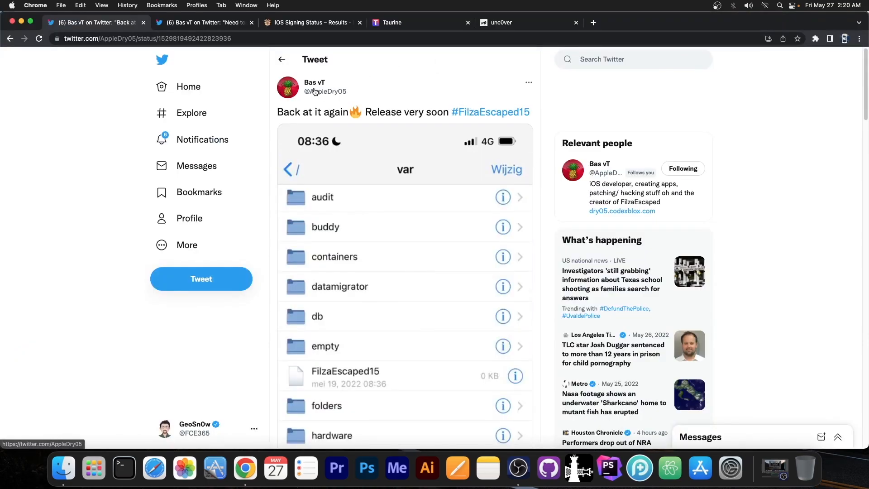
mouse_move(336, 113)
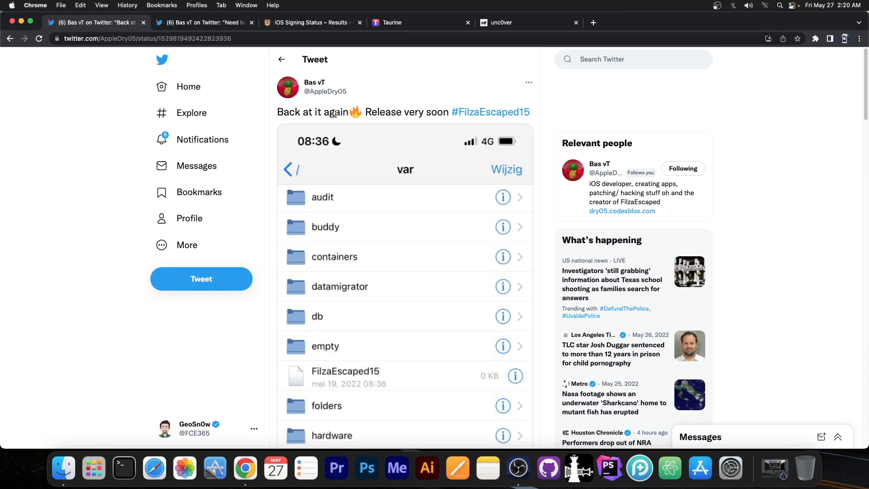
mouse_move(303, 122)
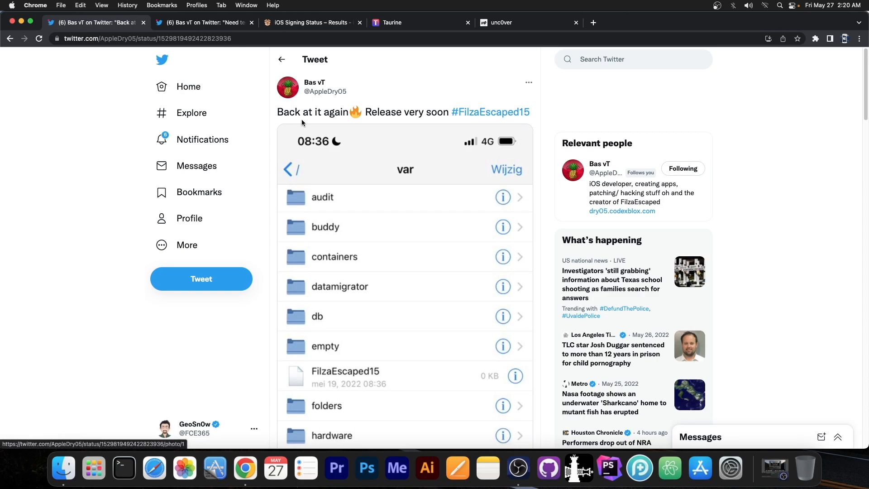
mouse_move(343, 122)
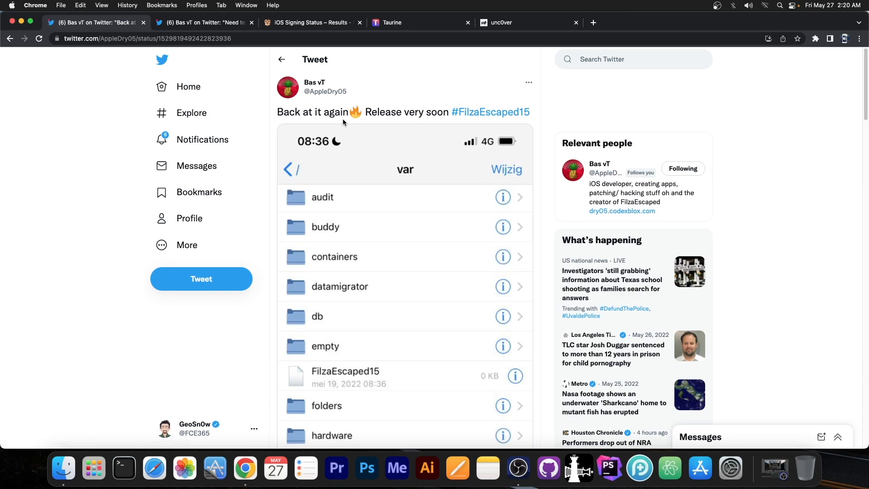
mouse_move(444, 111)
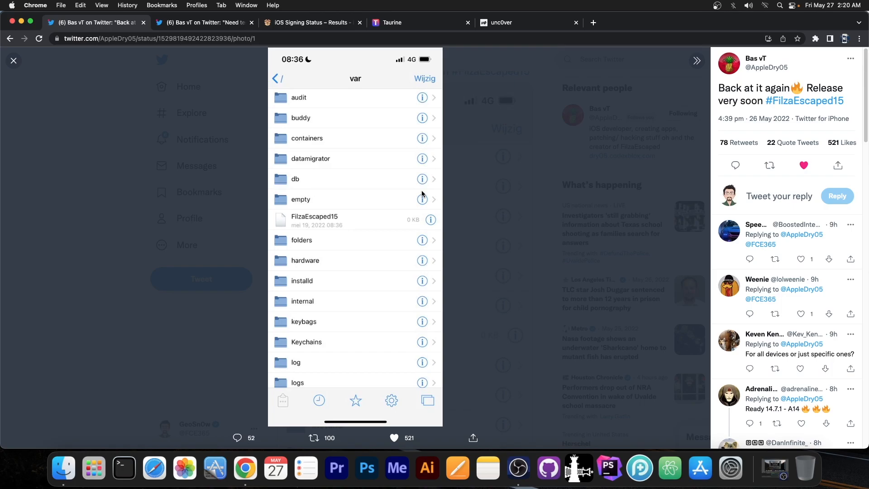
mouse_move(333, 227)
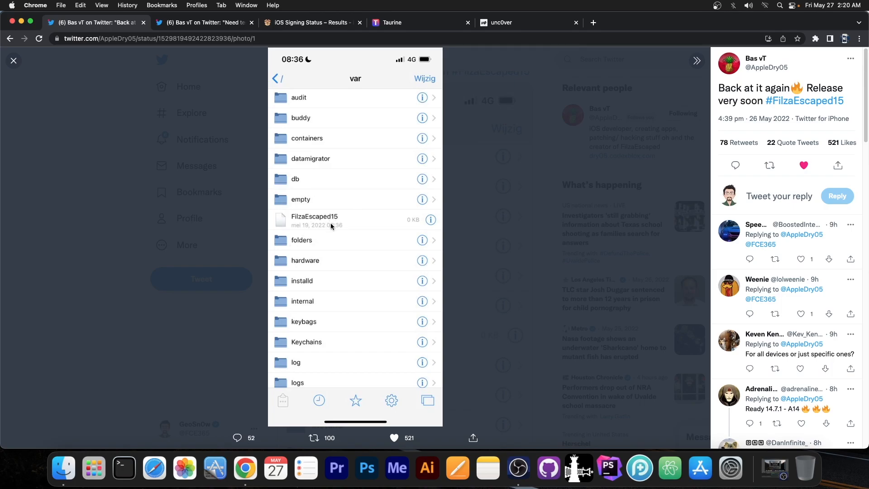
mouse_move(287, 74)
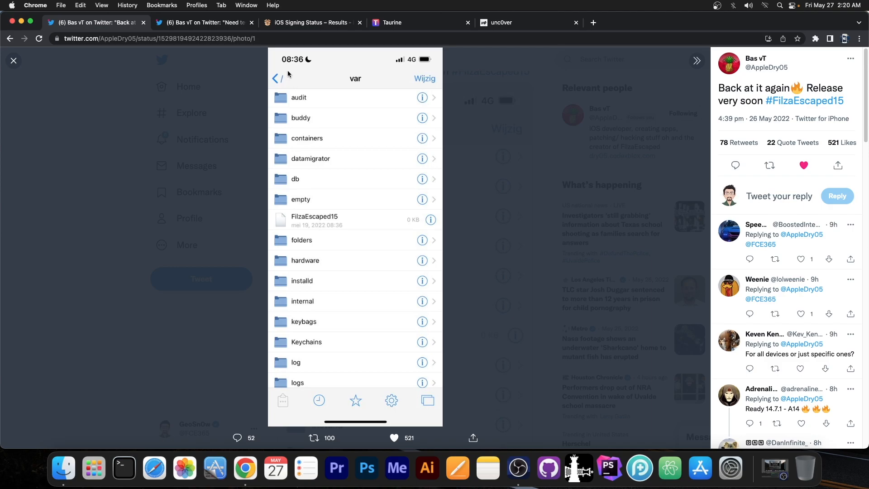
mouse_move(356, 84)
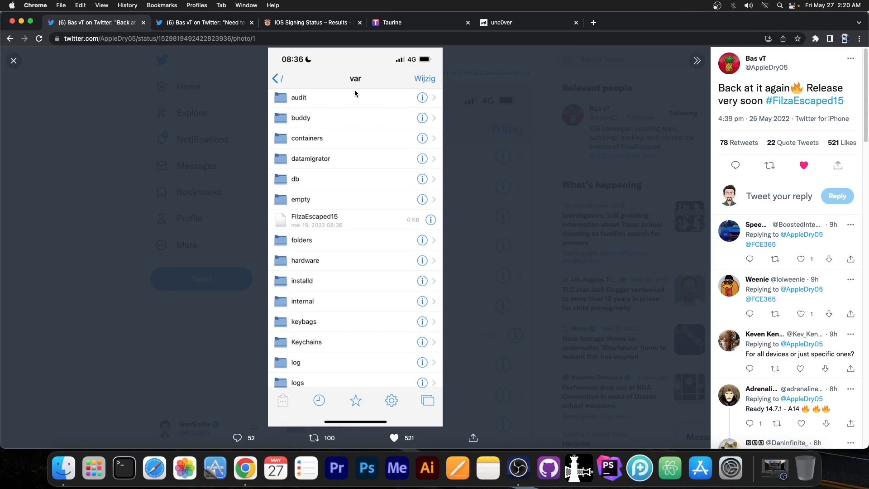
mouse_move(360, 139)
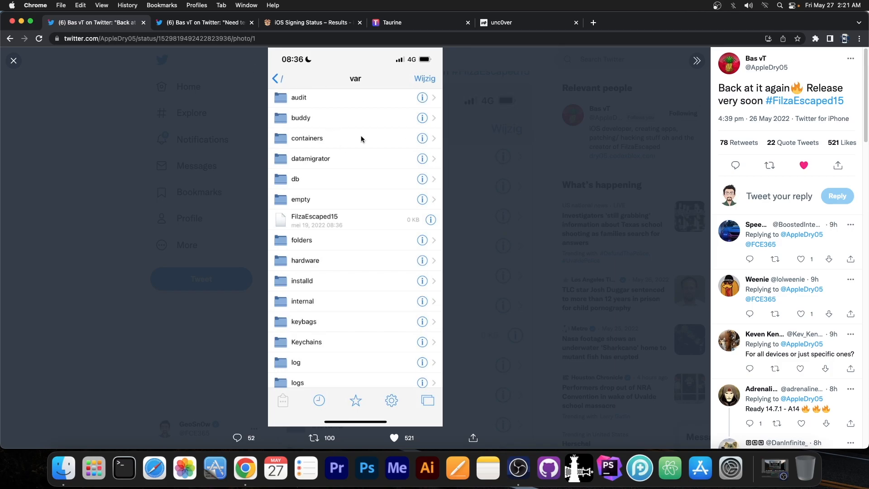
mouse_move(378, 99)
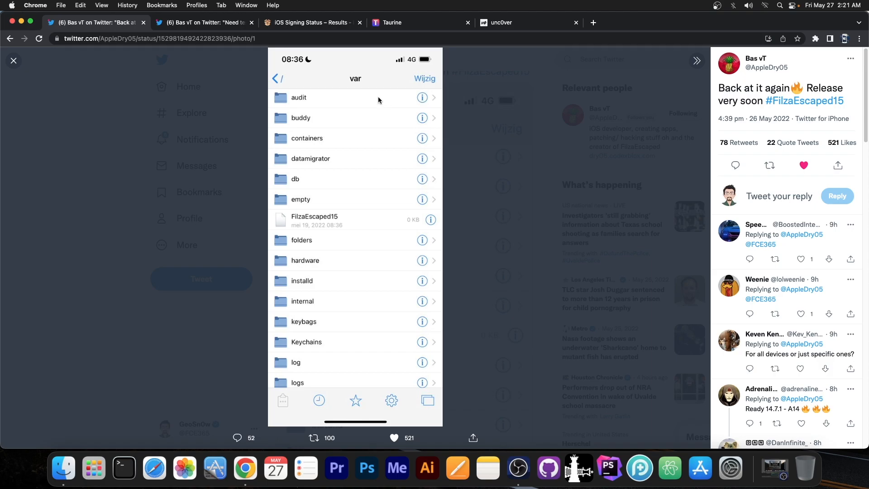
mouse_move(269, 139)
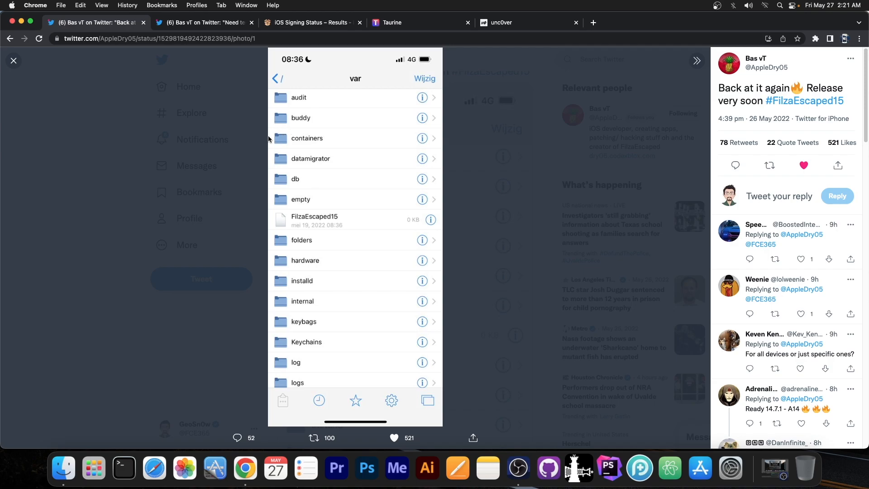
Close the enlarged screenshot, glance at the unc0ver tab, and return to the tweet
left_click(13, 60)
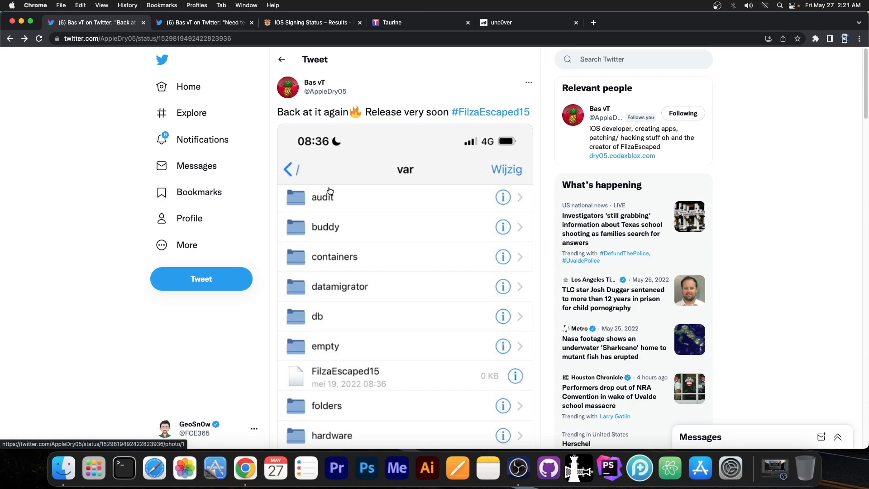
mouse_move(321, 187)
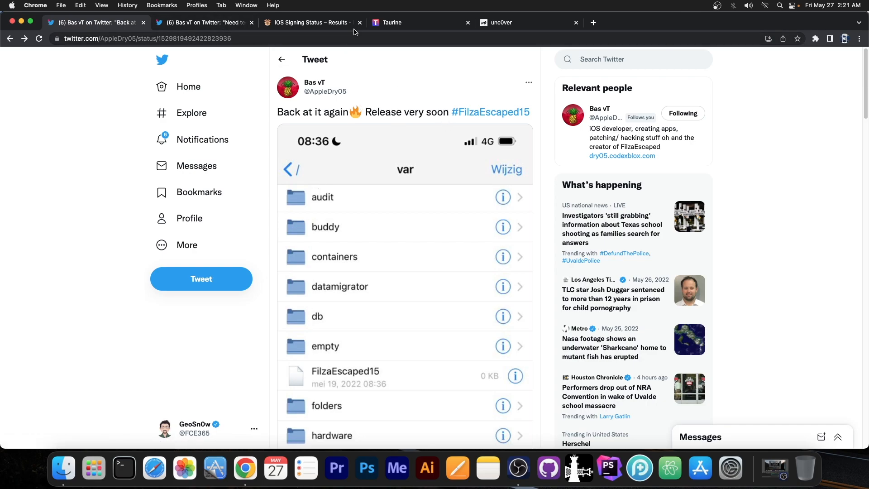
left_click(521, 23)
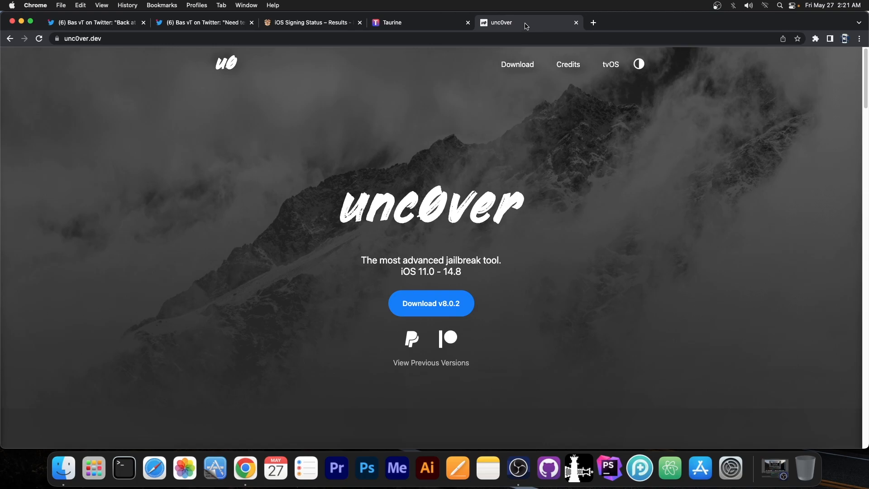
left_click(94, 23)
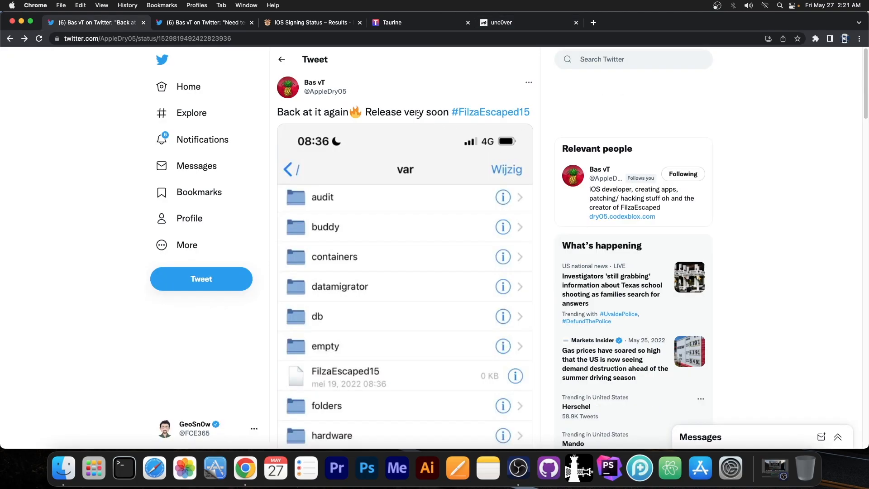
Switch to Bas vT's follow-up tweet asking for iPhone X–iPhone 12 testers
left_click(203, 22)
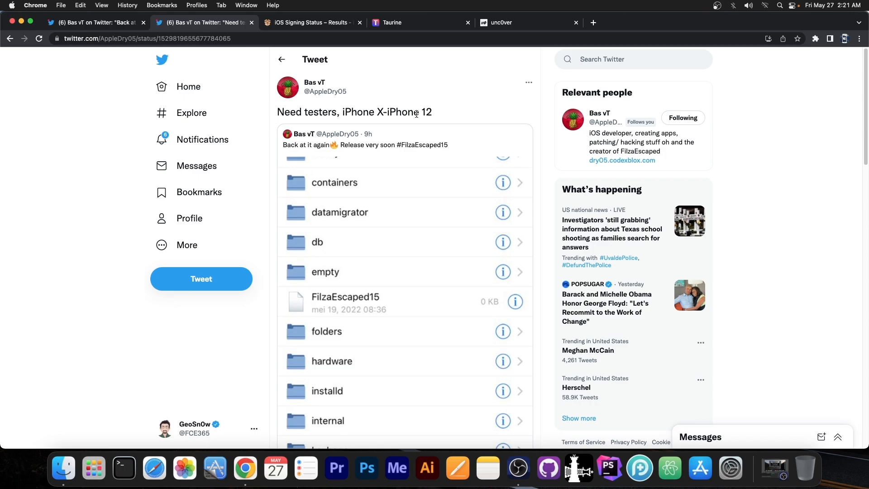
mouse_move(333, 106)
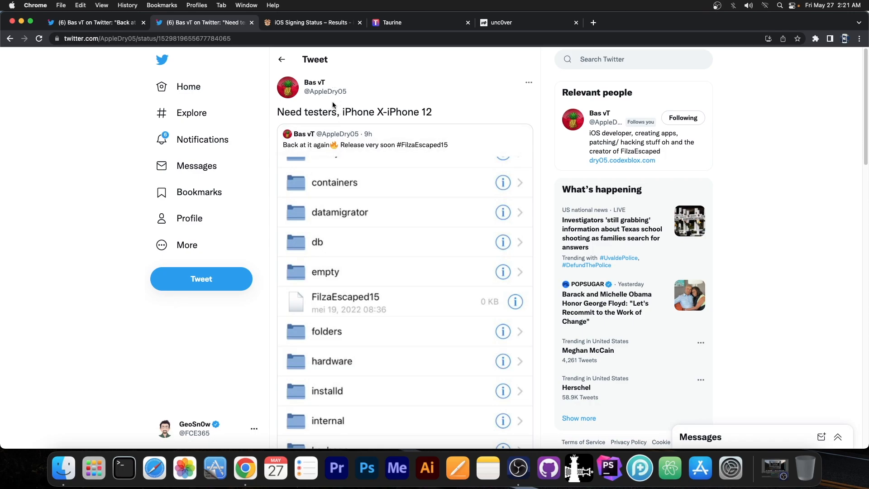
mouse_move(325, 91)
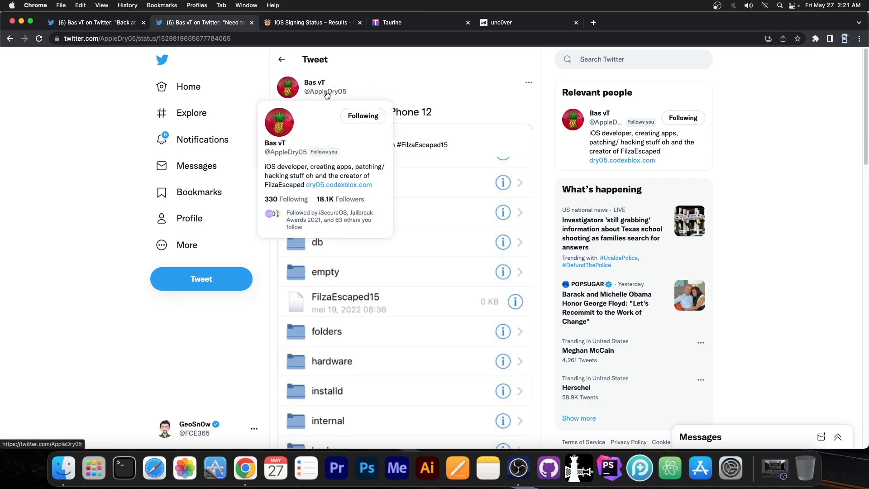
mouse_move(498, 109)
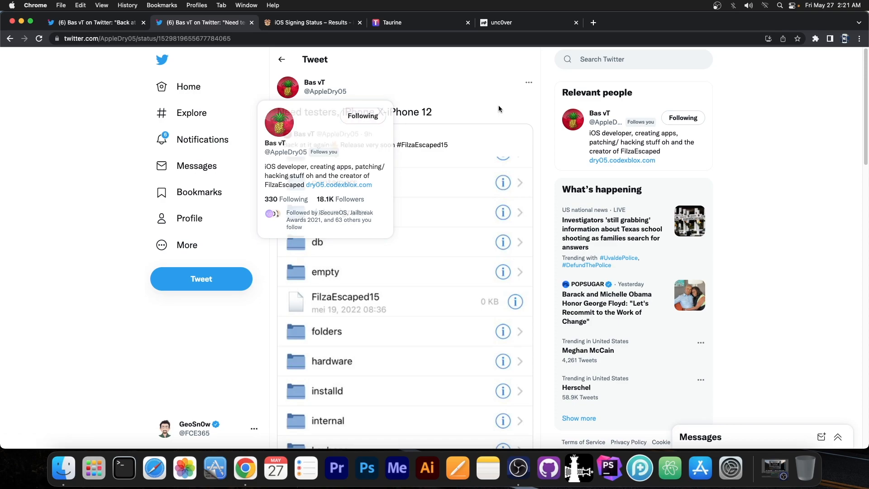
mouse_move(490, 160)
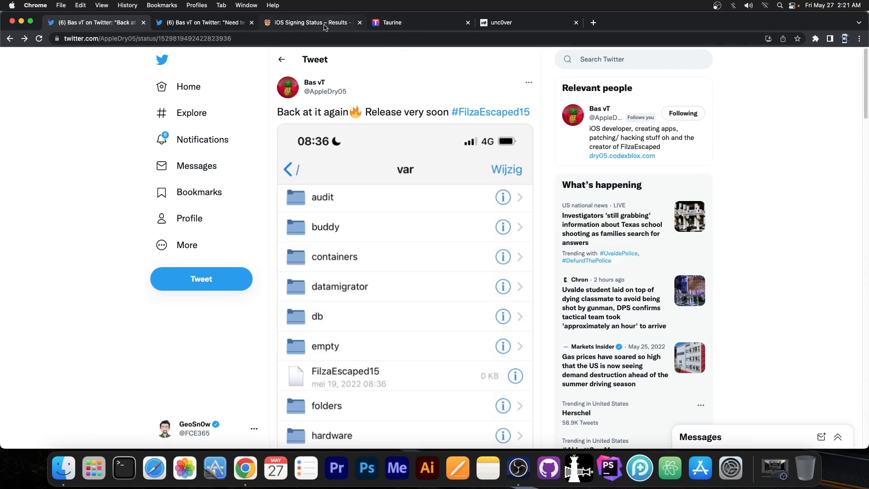
Show iPhone13,4 signing results, briefly check the tweet, and scroll to the top
left_click(309, 22)
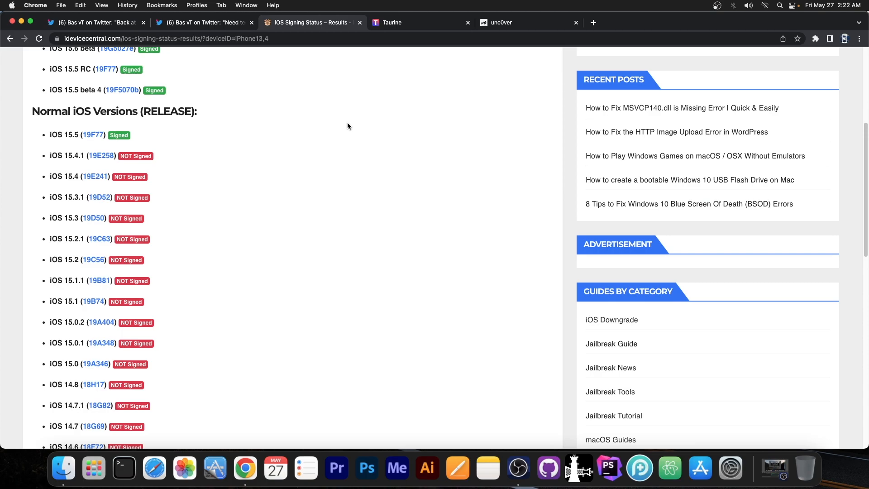
mouse_move(83, 302)
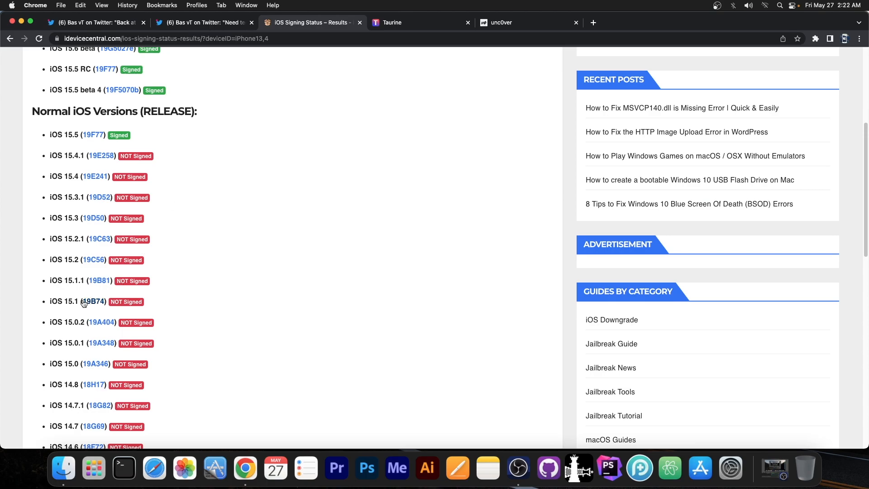
mouse_move(146, 230)
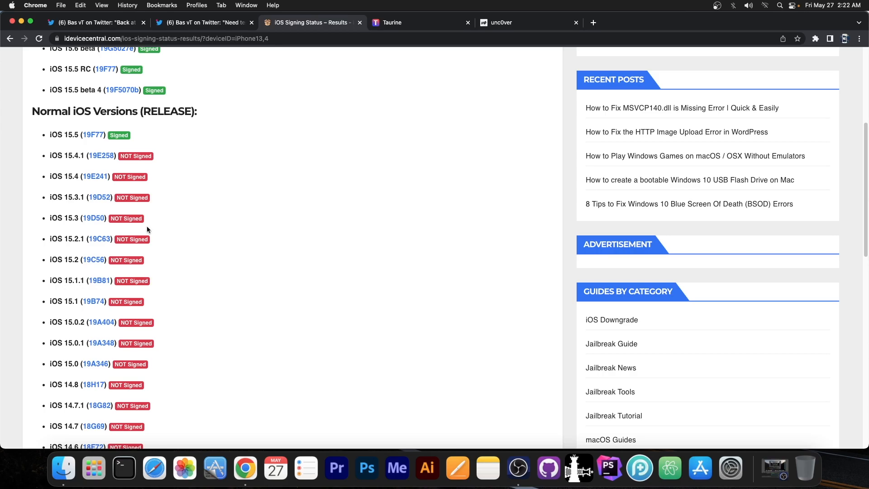
left_click(94, 22)
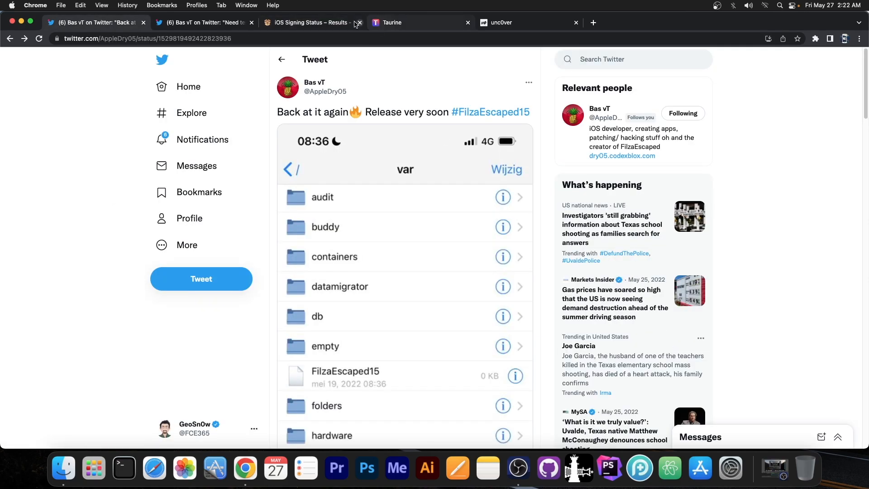
left_click(304, 22)
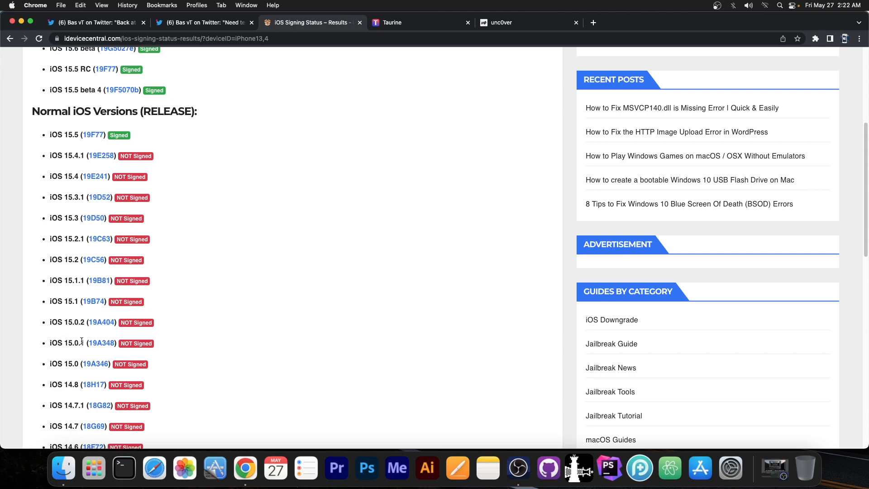
mouse_move(75, 377)
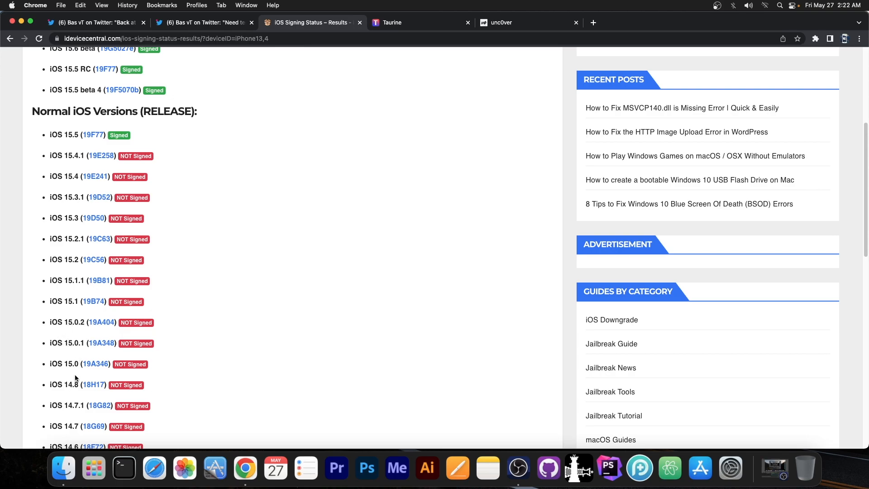
mouse_move(80, 292)
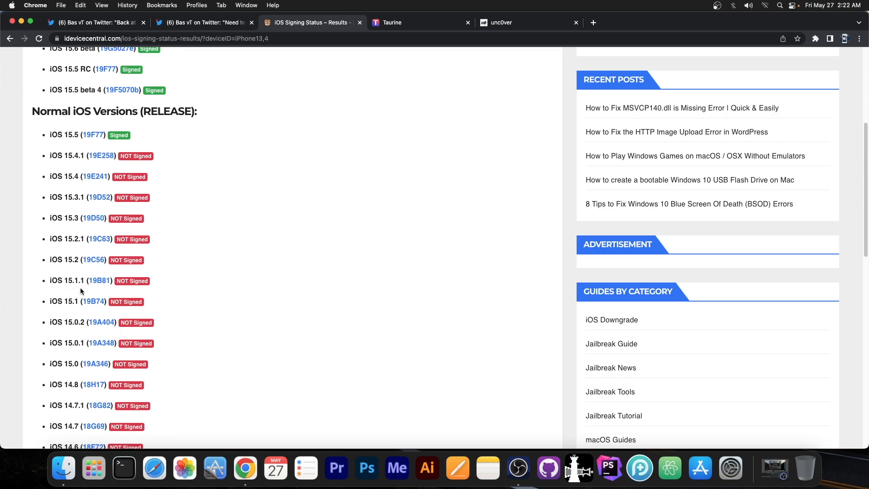
scroll("up", 3)
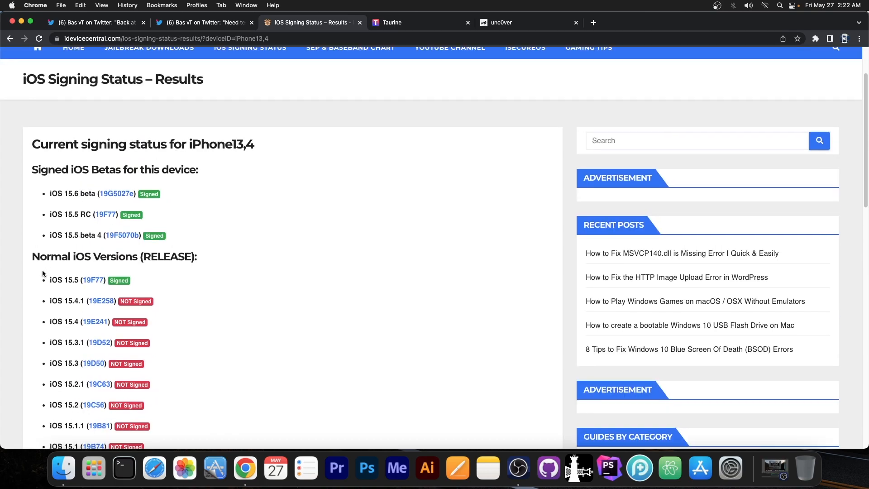
scroll("up", 3)
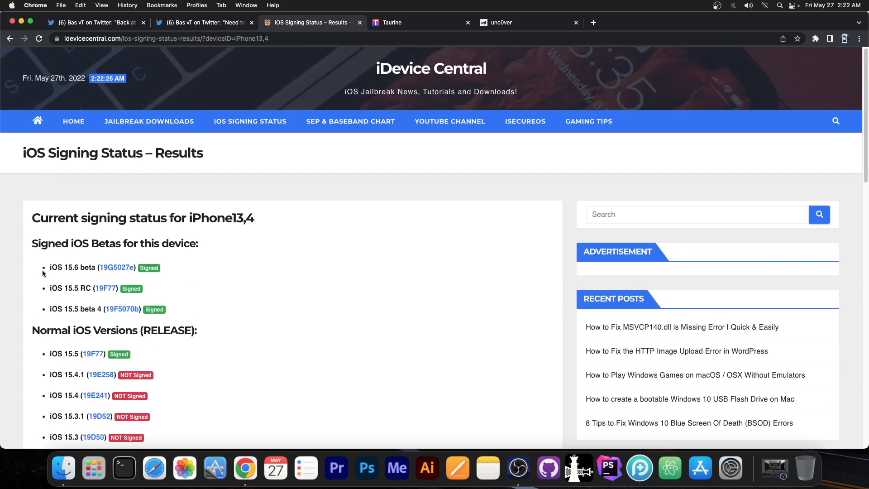
View the Taurine page for iOS 14.0–14.3, then return to the FilzaEscaped15 tweet
left_click(393, 22)
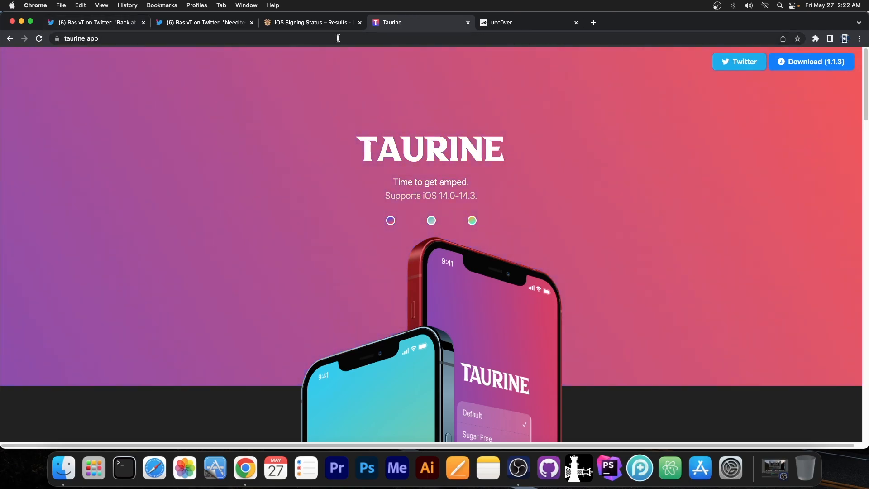
left_click(94, 22)
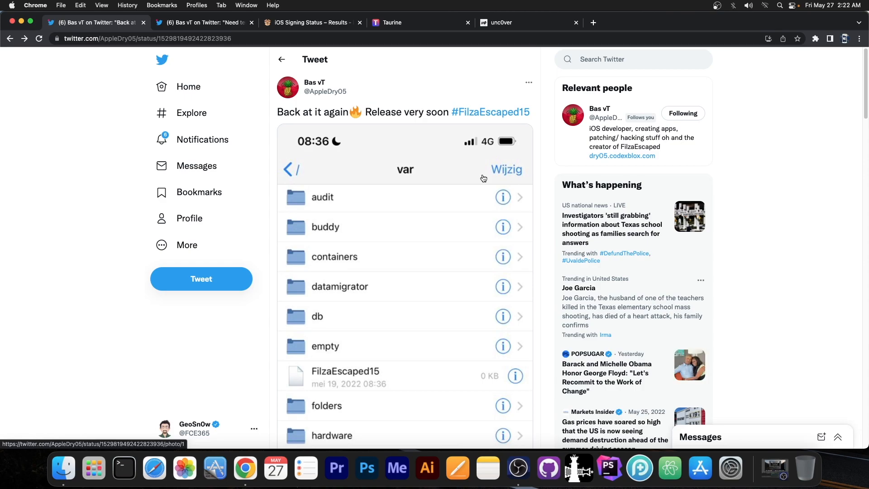
scroll("down", 3)
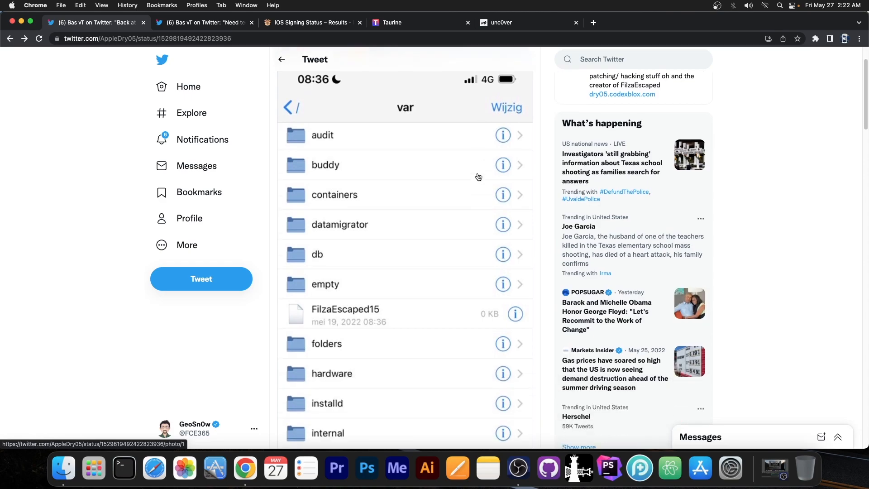
scroll("up", 3)
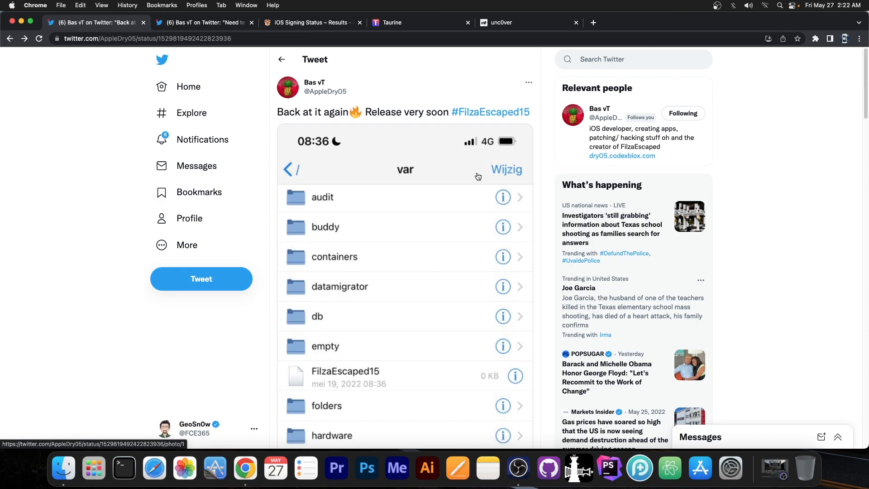
scroll("down", 3)
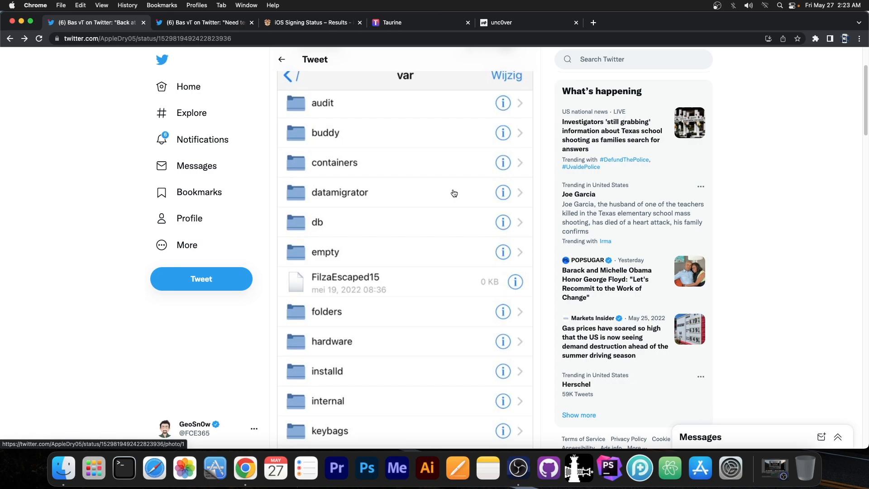
scroll("down", 3)
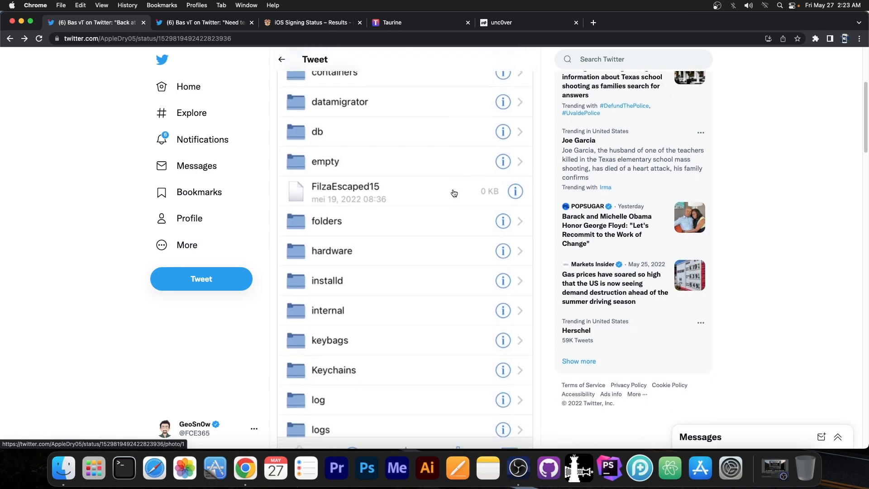
scroll("up", 3)
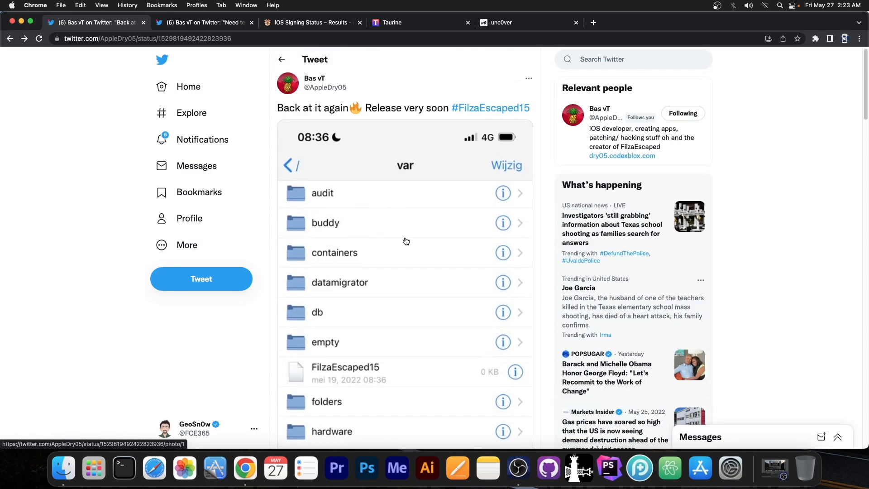
mouse_move(413, 227)
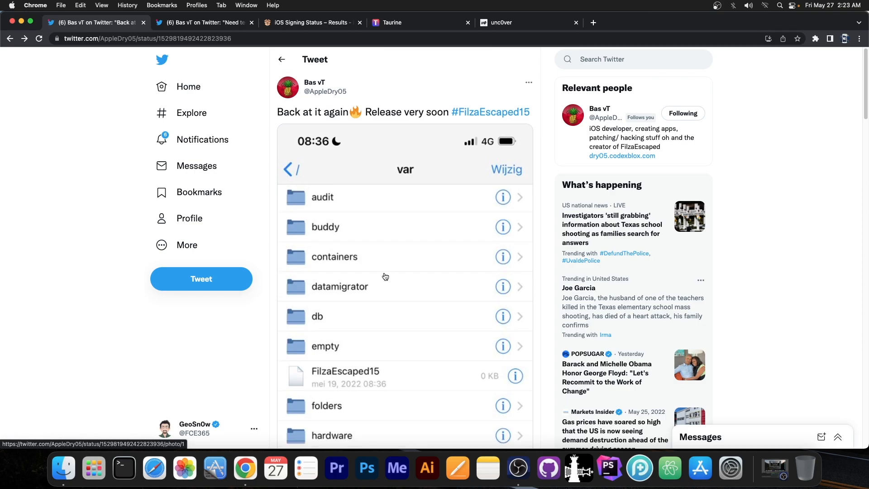
mouse_move(378, 257)
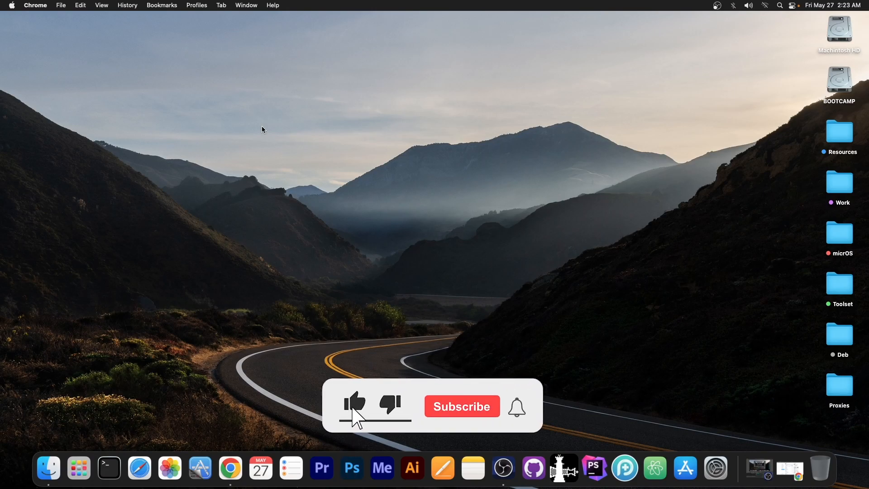
left_click(461, 406)
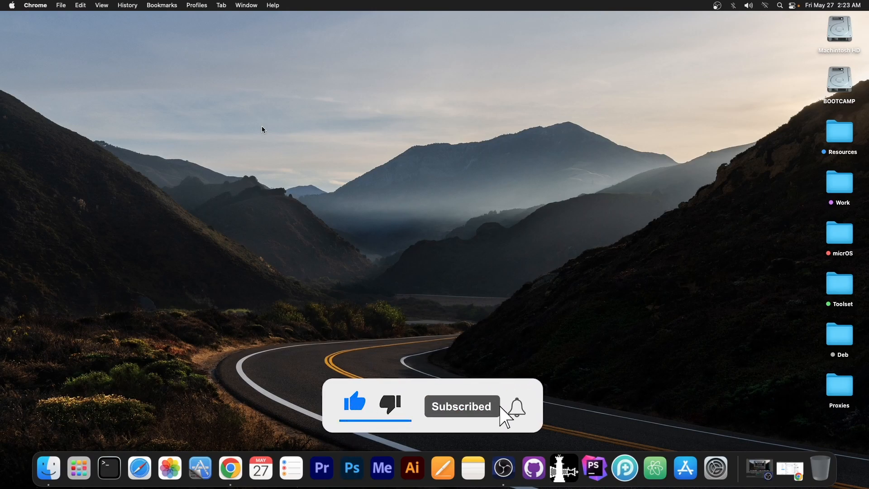
left_click(516, 407)
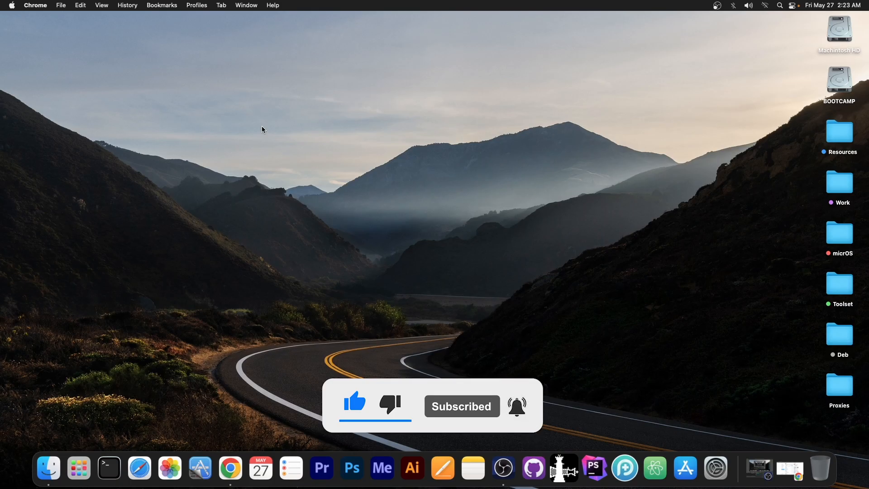